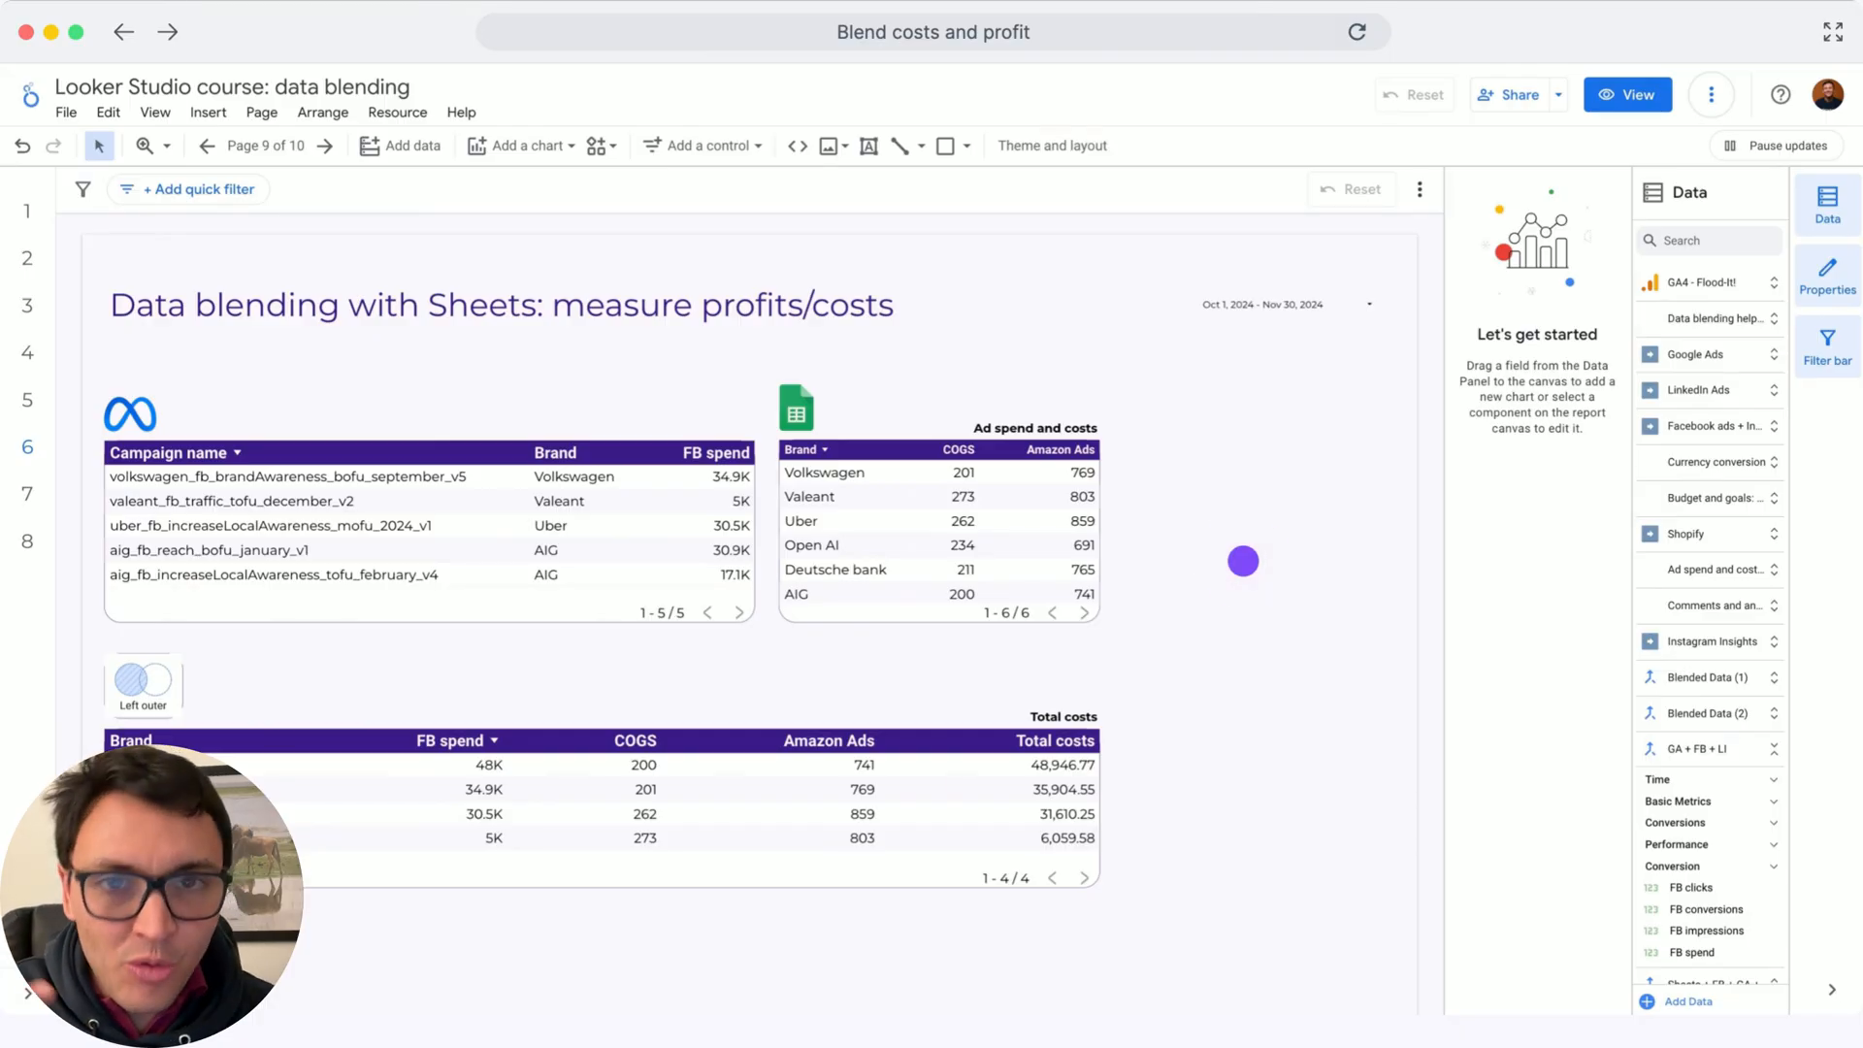
- Select the Facebook campaign spend table and review its Chart Setup with Brand and FB spend
{"action": "left_click", "coordinate": [447, 482]}
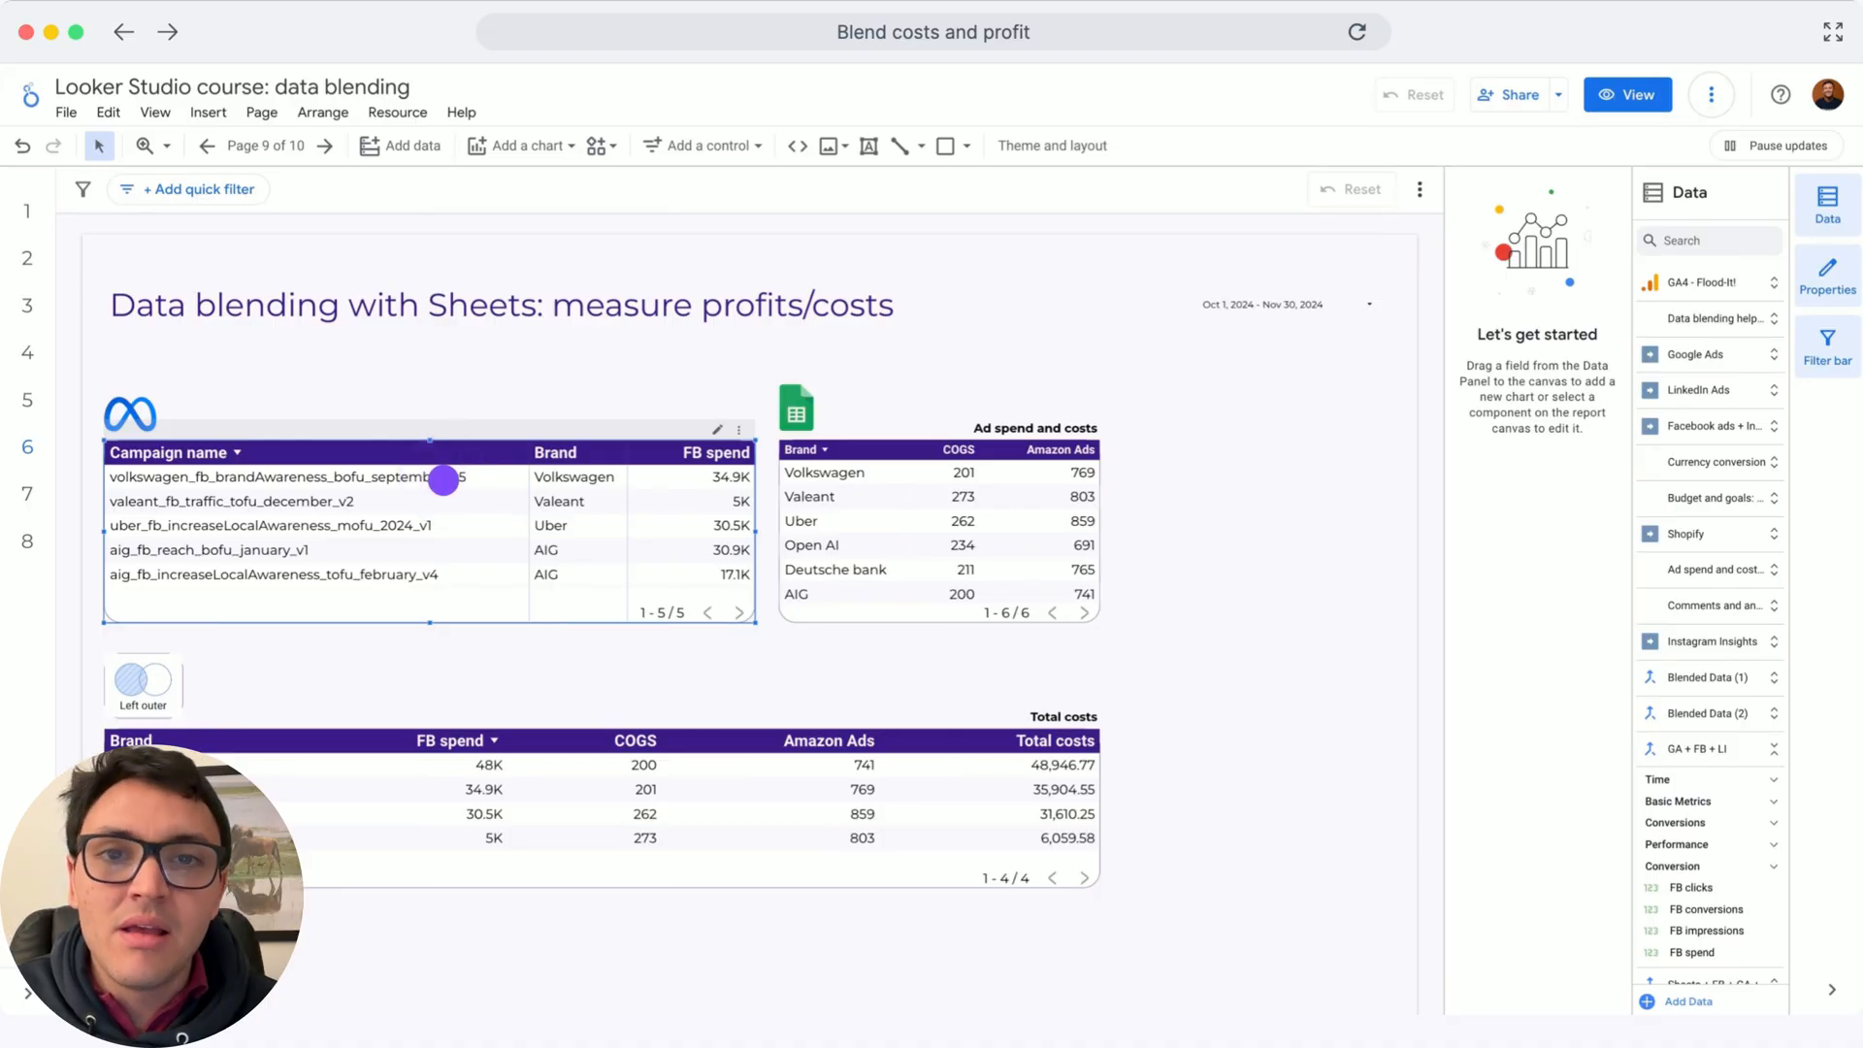
{"action": "left_click", "coordinate": [427, 478]}
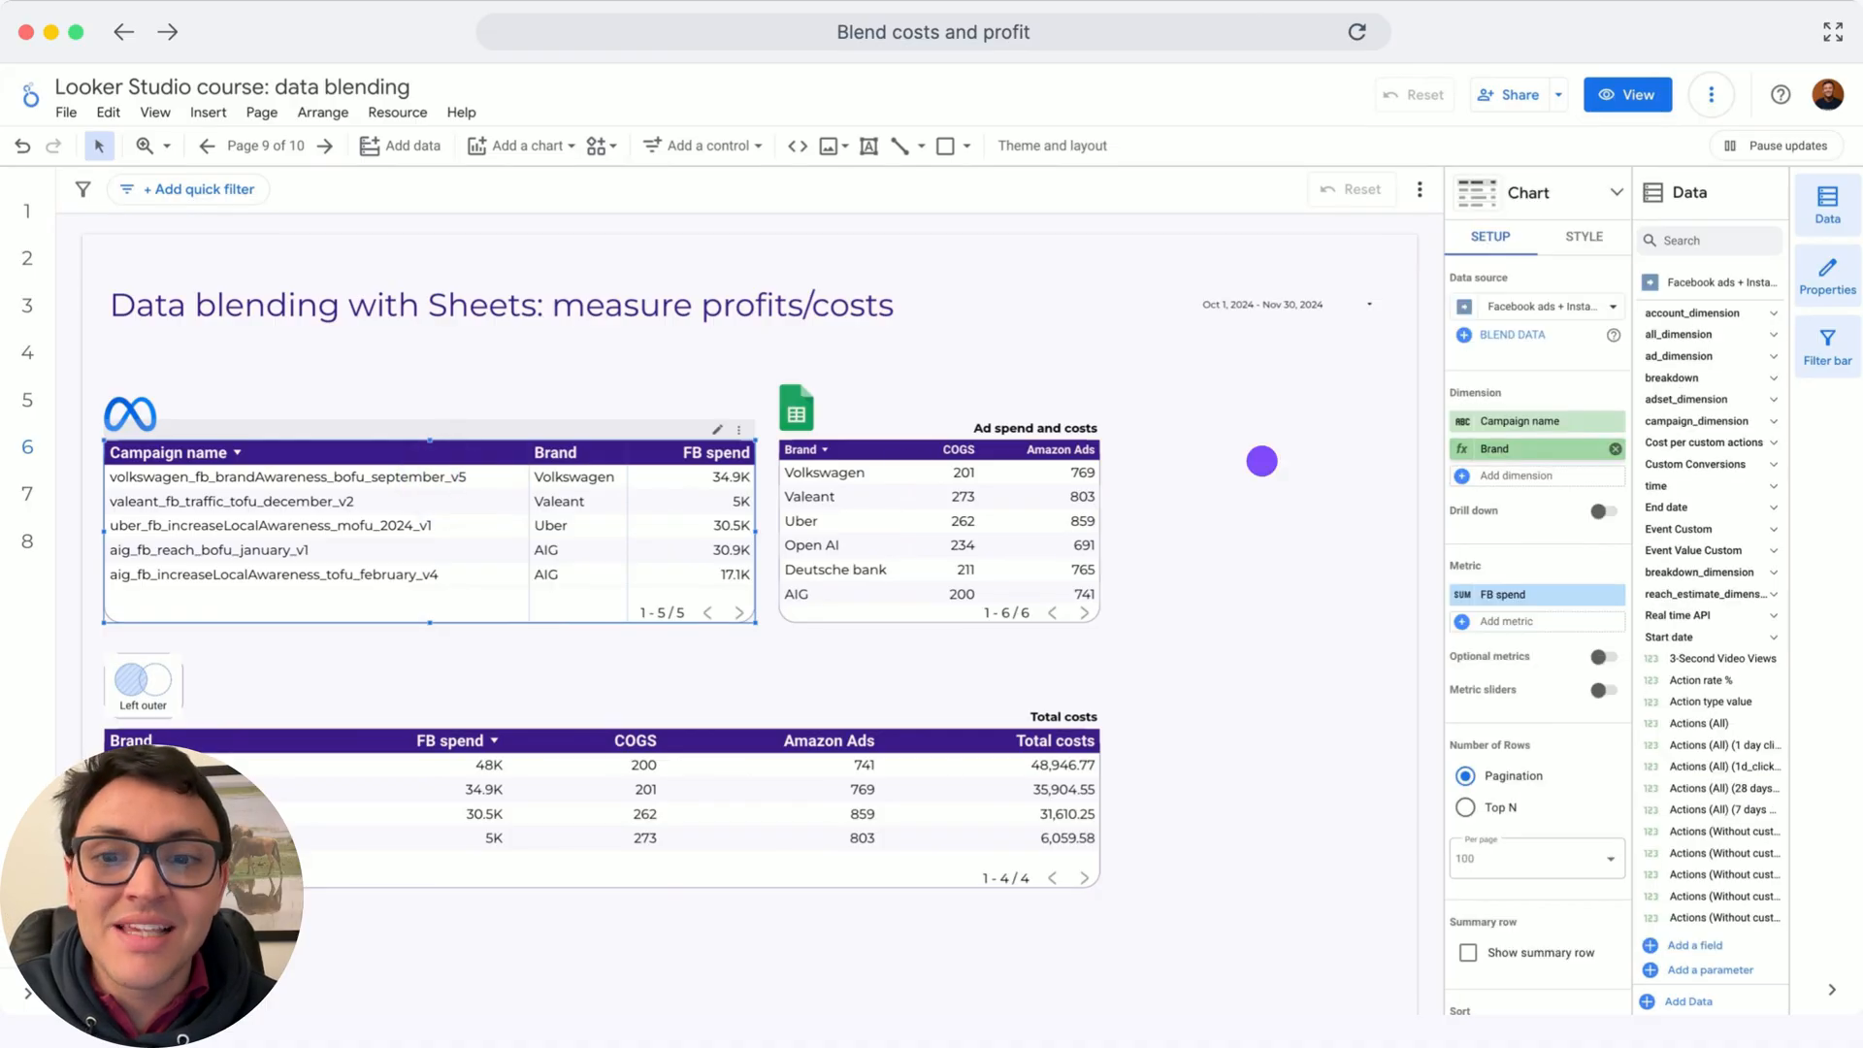
{"action": "mouse_move", "coordinate": [1462, 449]}
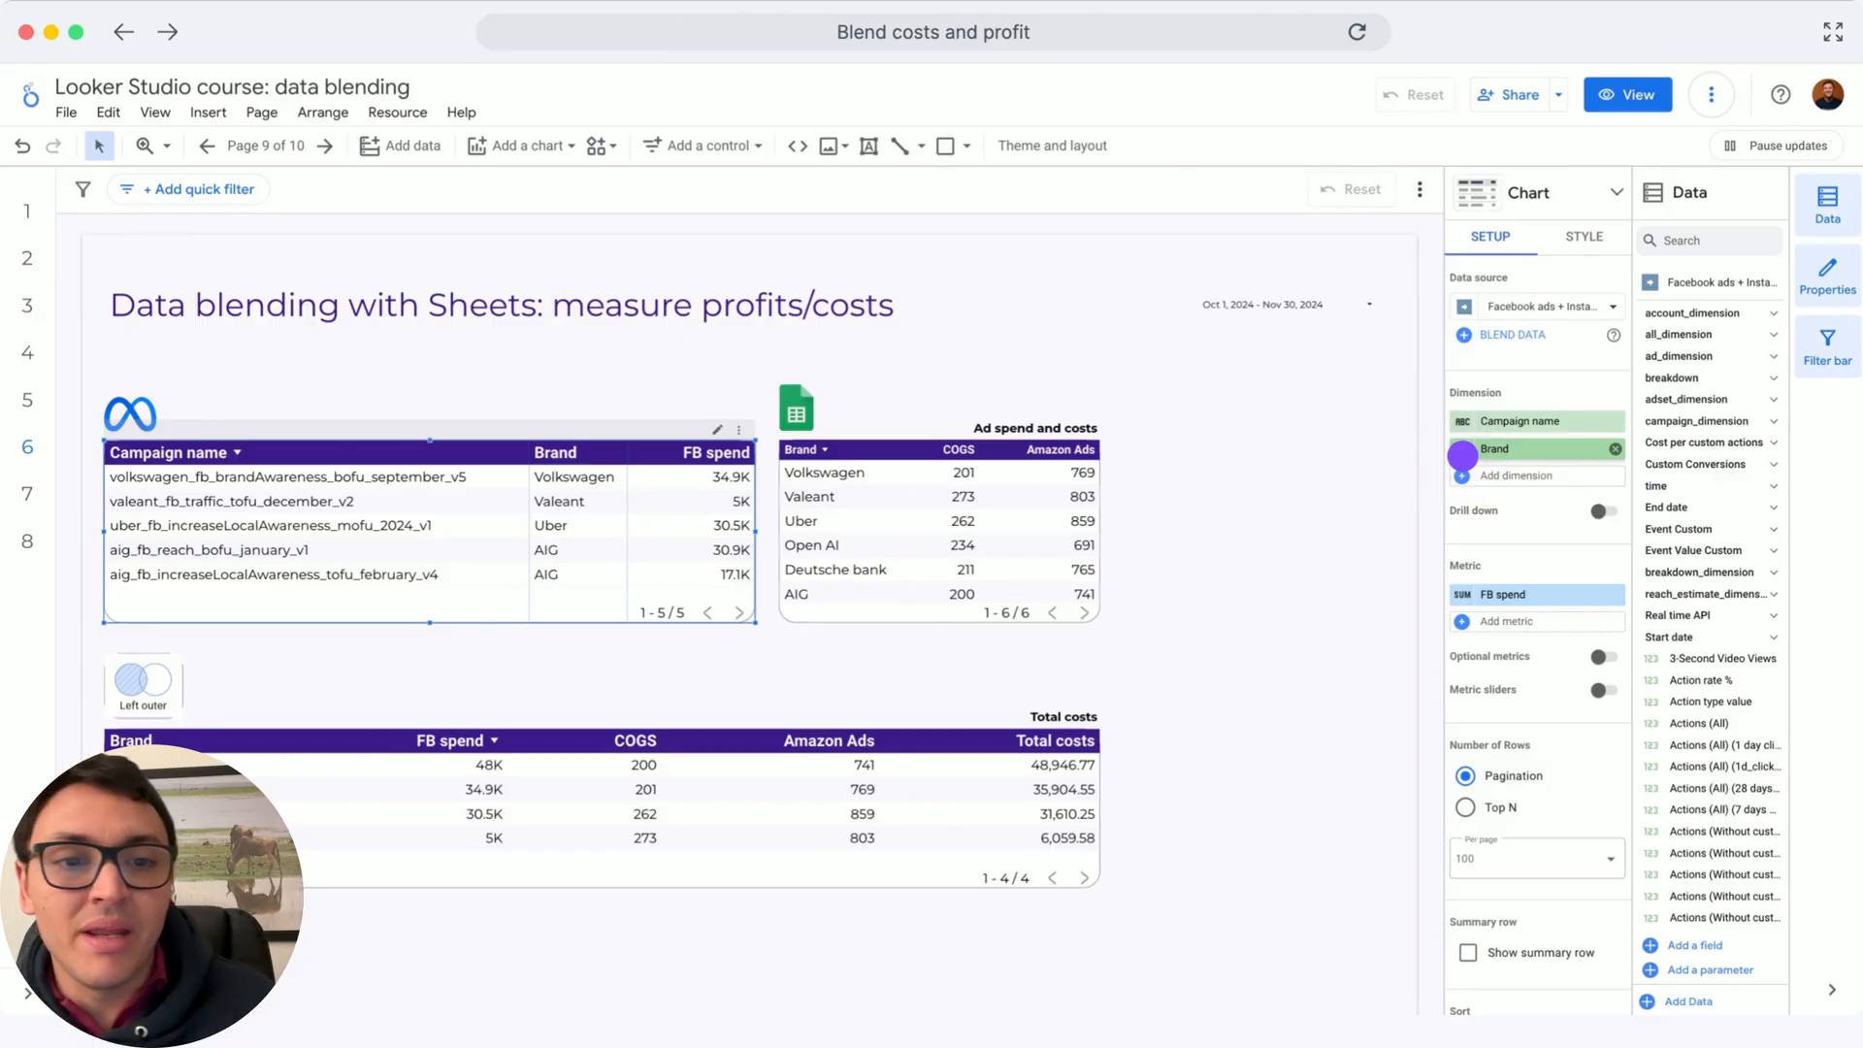
{"action": "left_click", "coordinate": [1492, 448]}
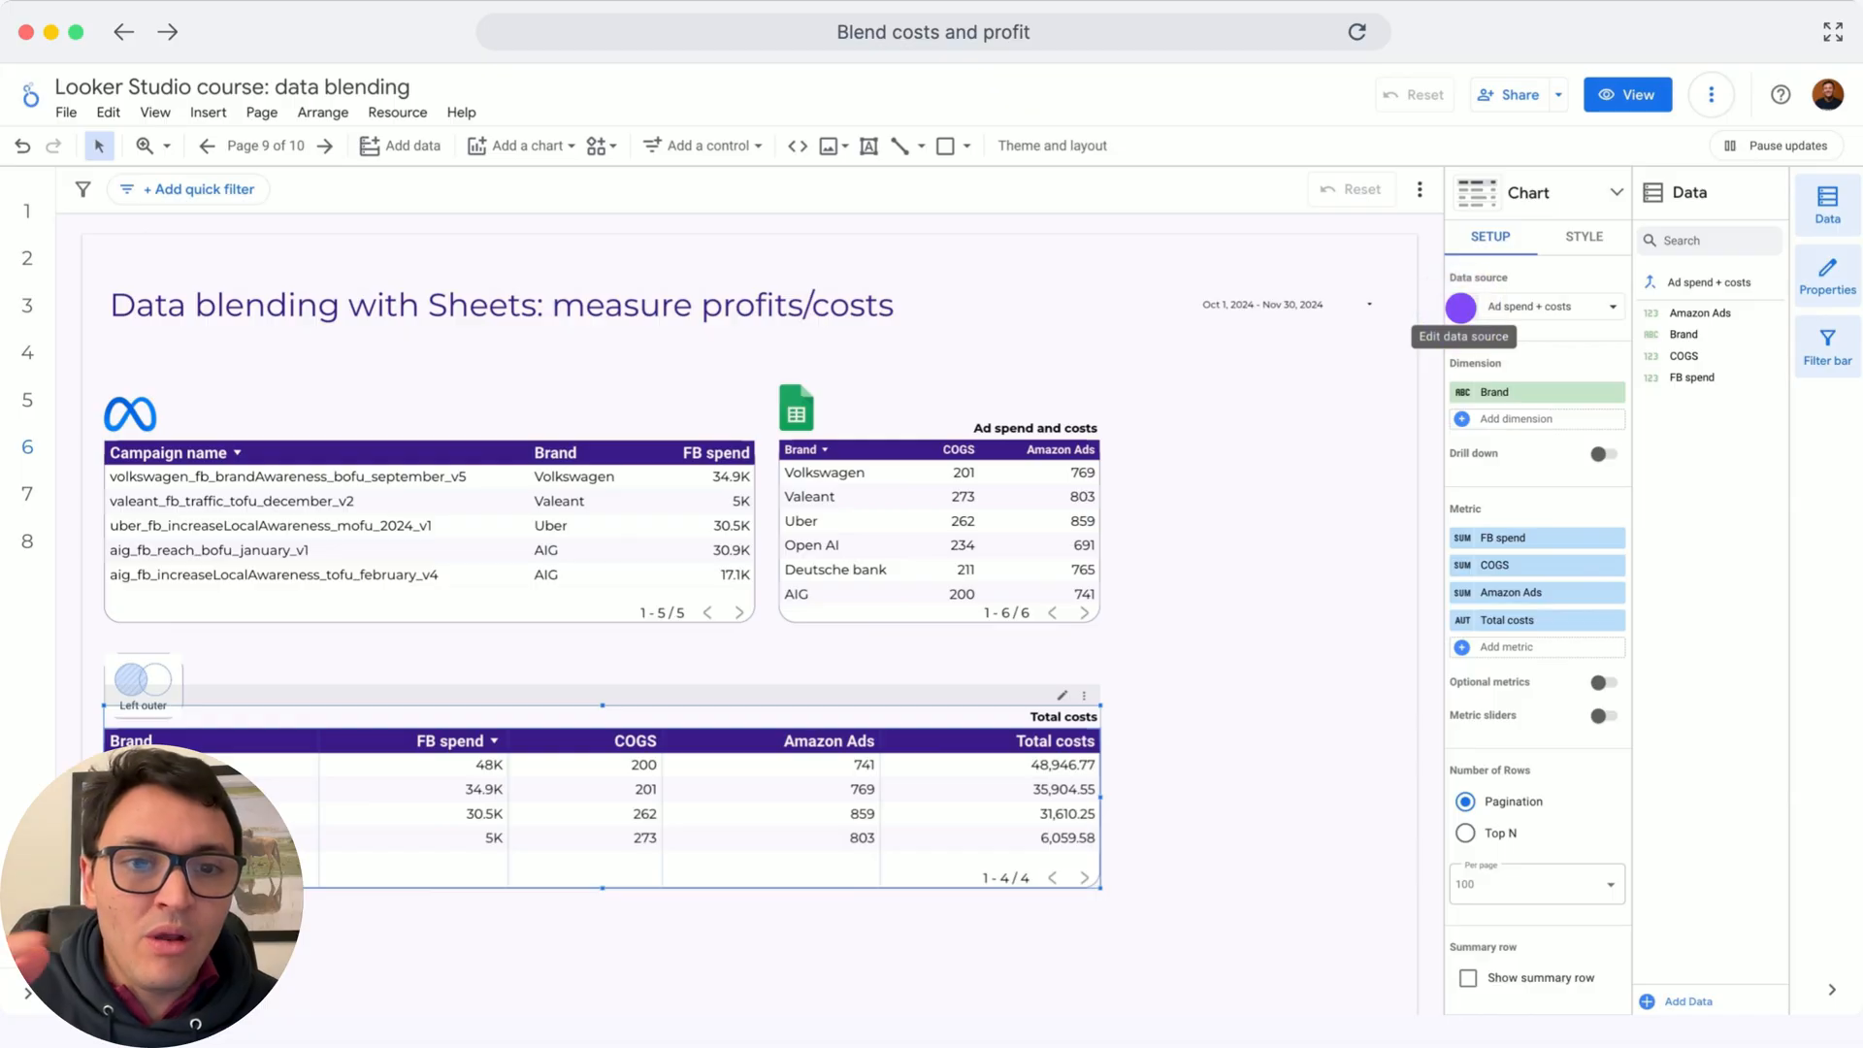
- Edit the Ad spend + costs data source to reveal the Blend Data editor joined on Brand
{"action": "left_click", "coordinate": [1481, 307]}
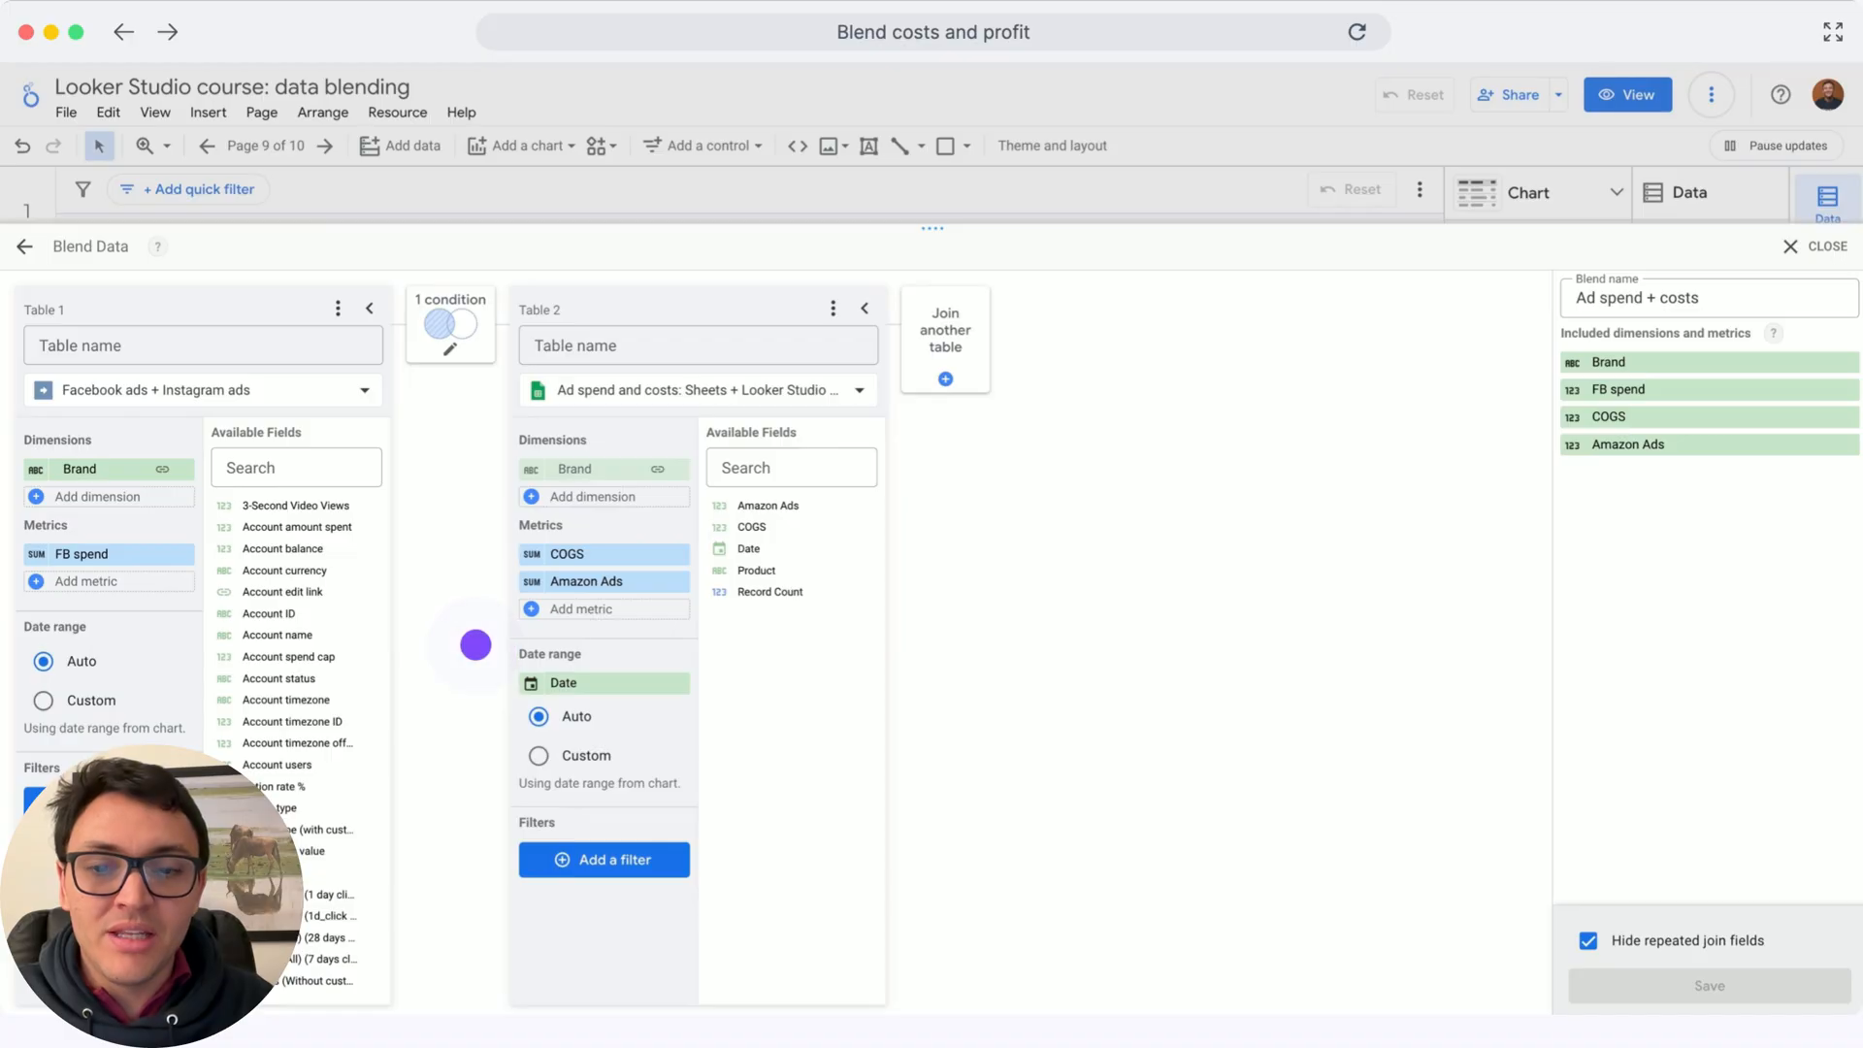
{"action": "mouse_move", "coordinate": [830, 386]}
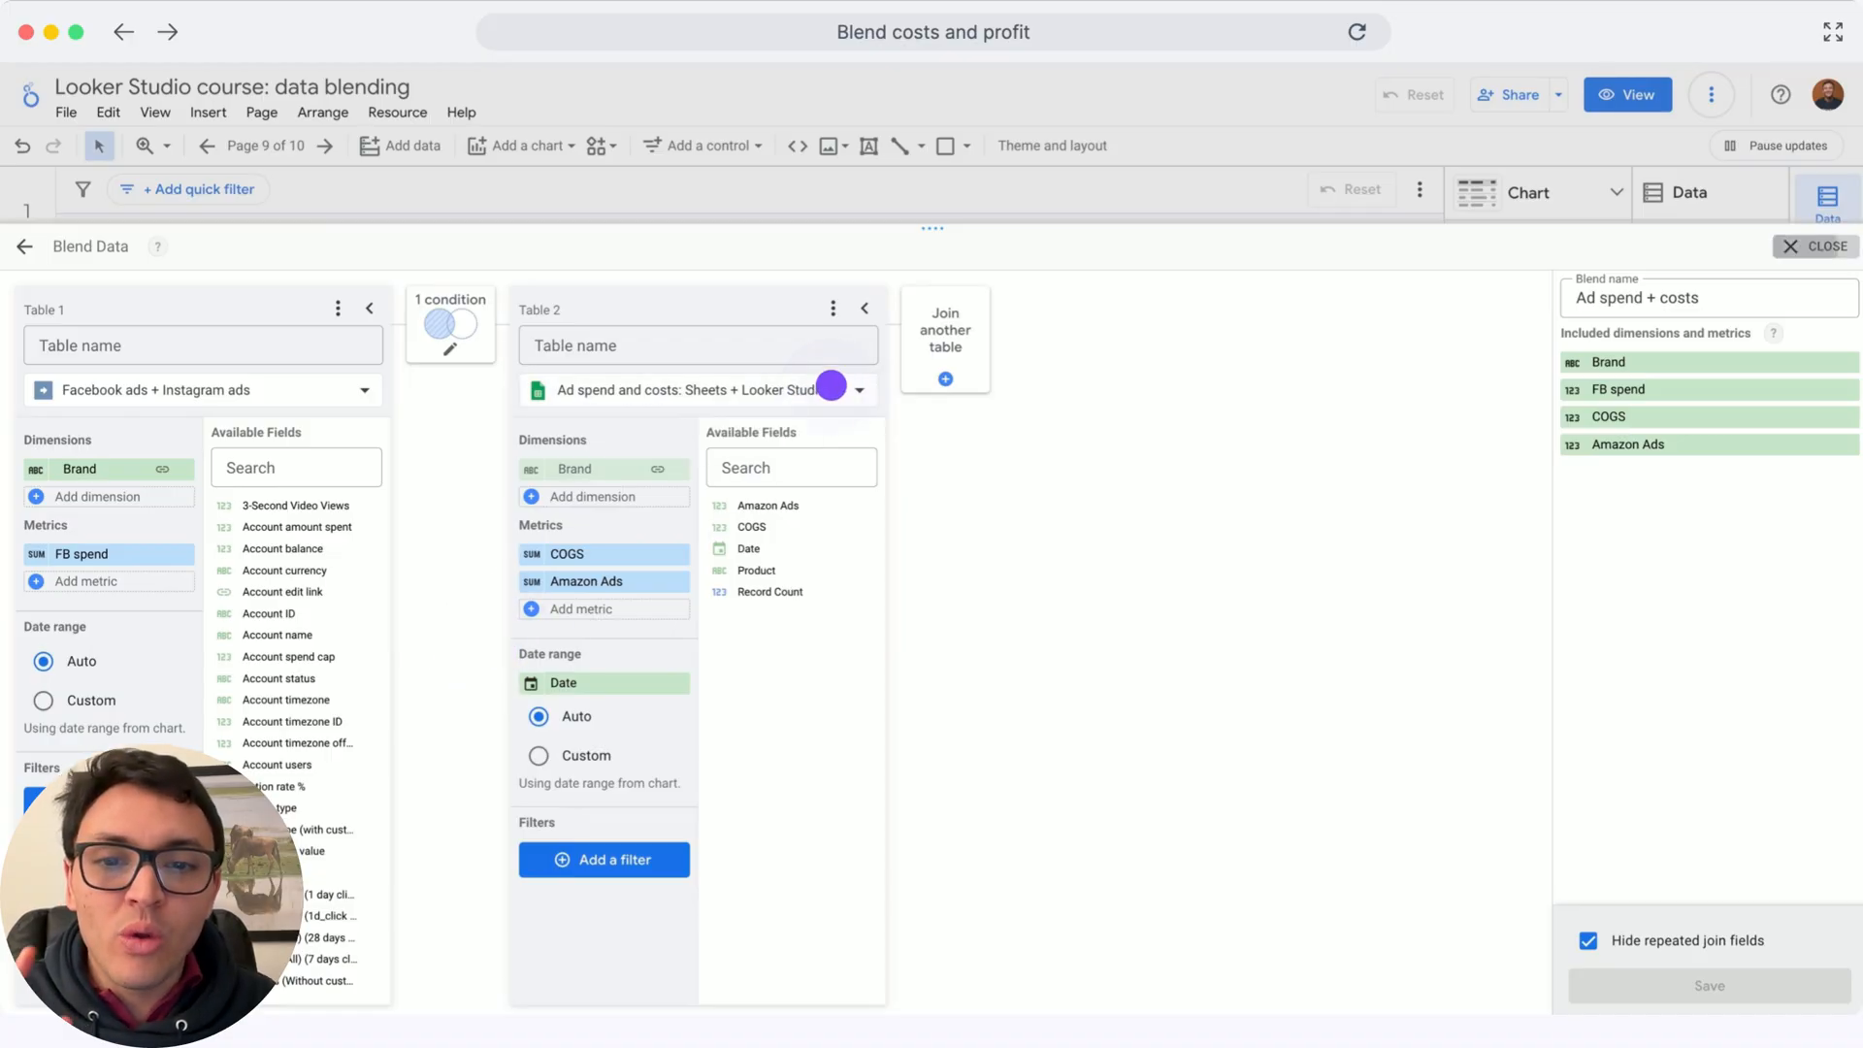